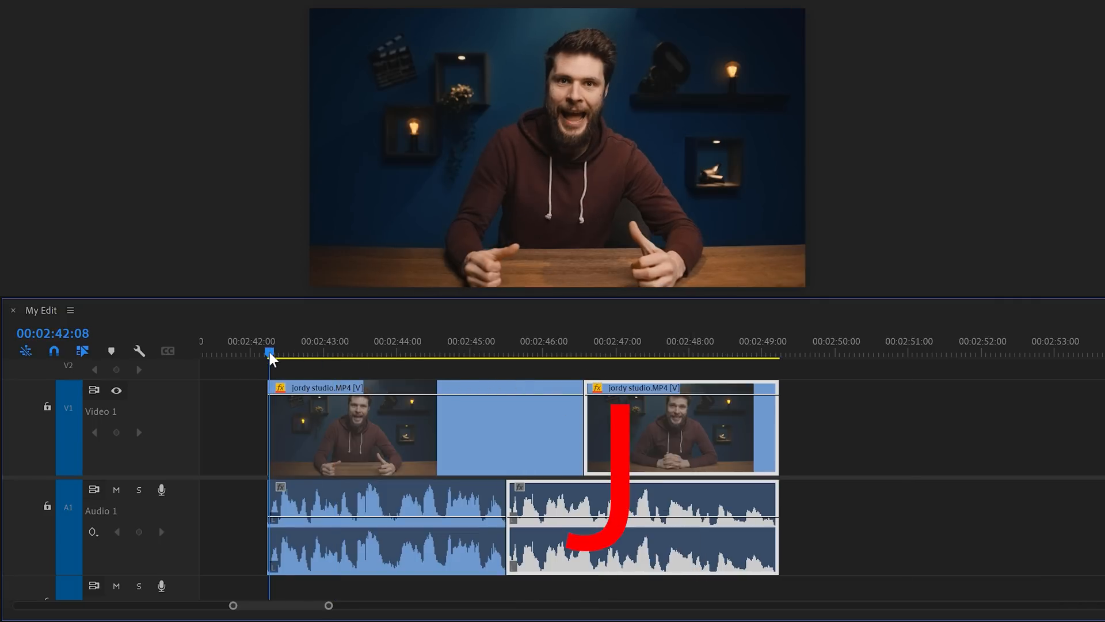
# Step: Preview the J cut, then set the zoom's Position and Scale keyframes to Auto Bezier
pyautogui.press('j')
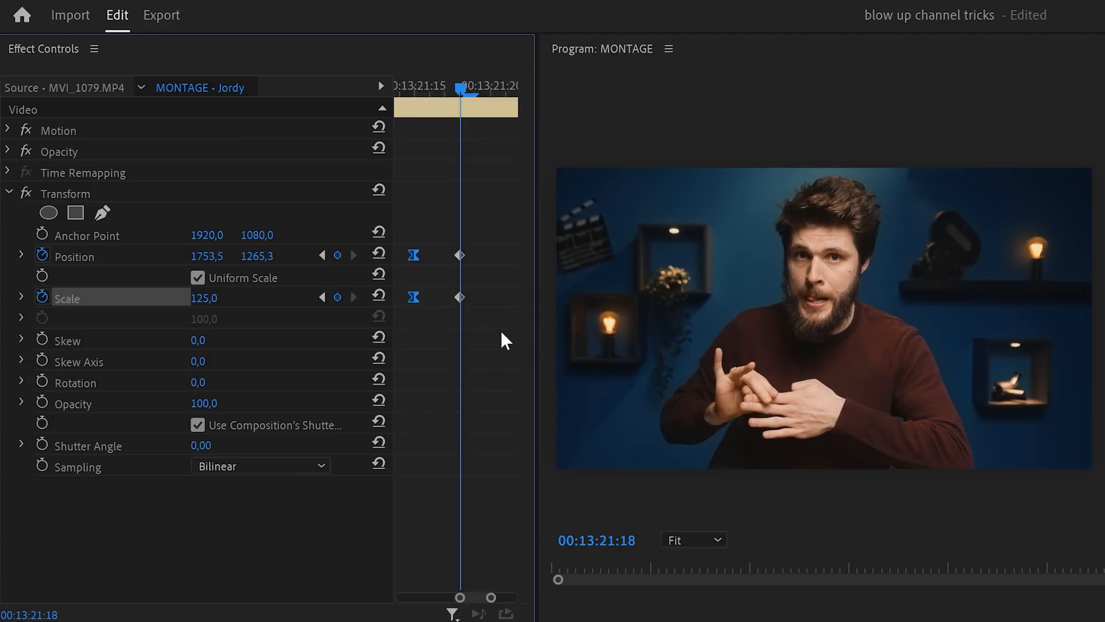
pyautogui.rightClick(460, 254)
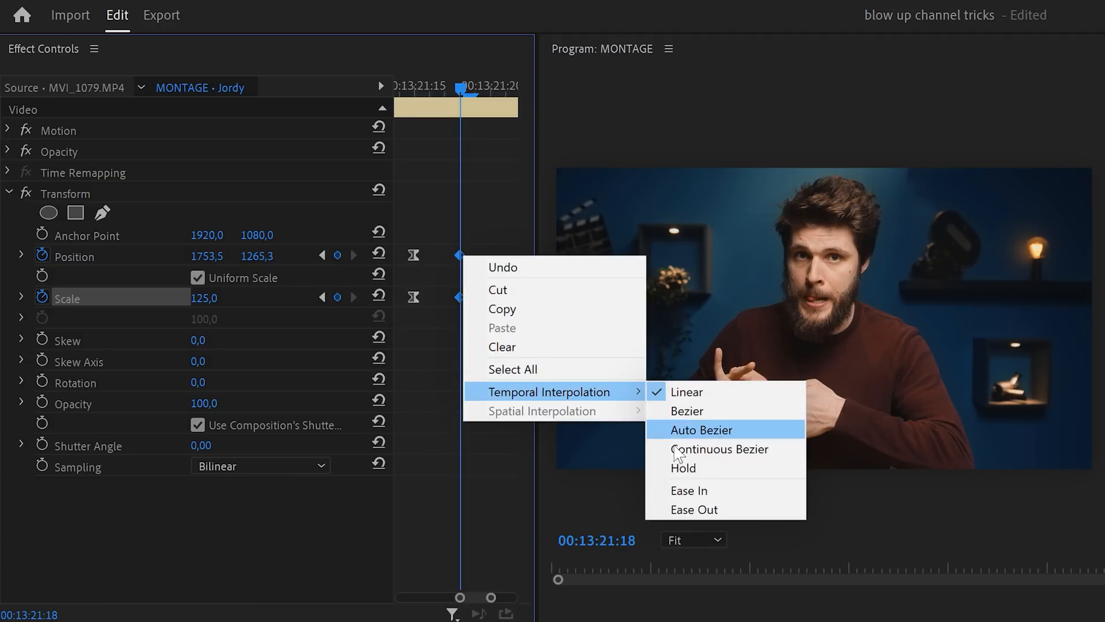
pyautogui.click(700, 430)
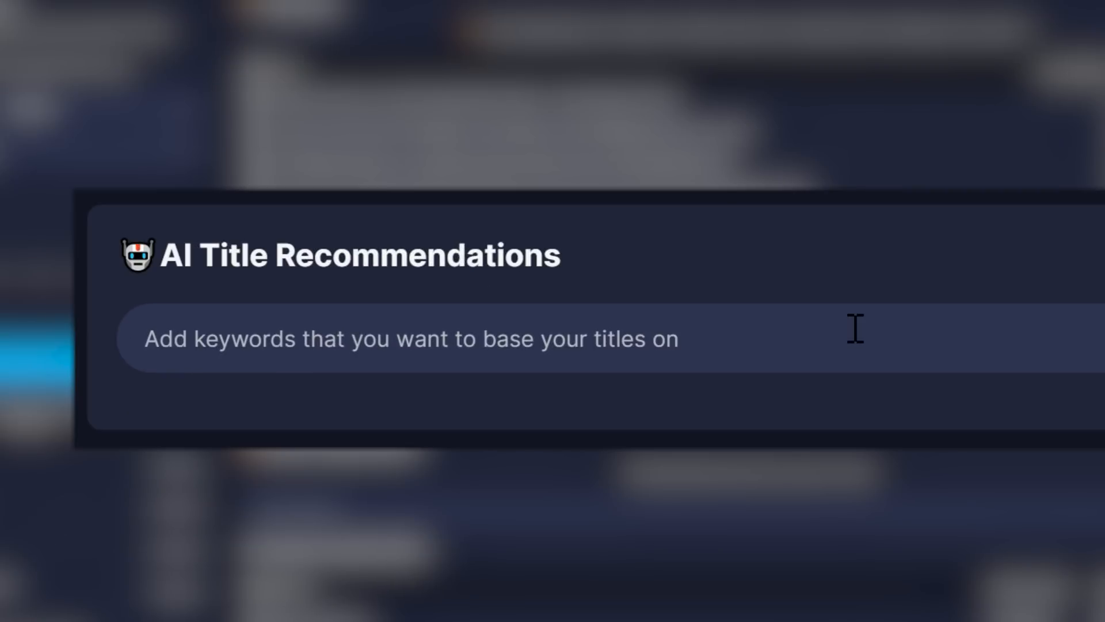
# Step: Request AI title ideas for the keywords 'Masking Premiere Pro Tutorial'
pyautogui.write('Masking Premiere P')
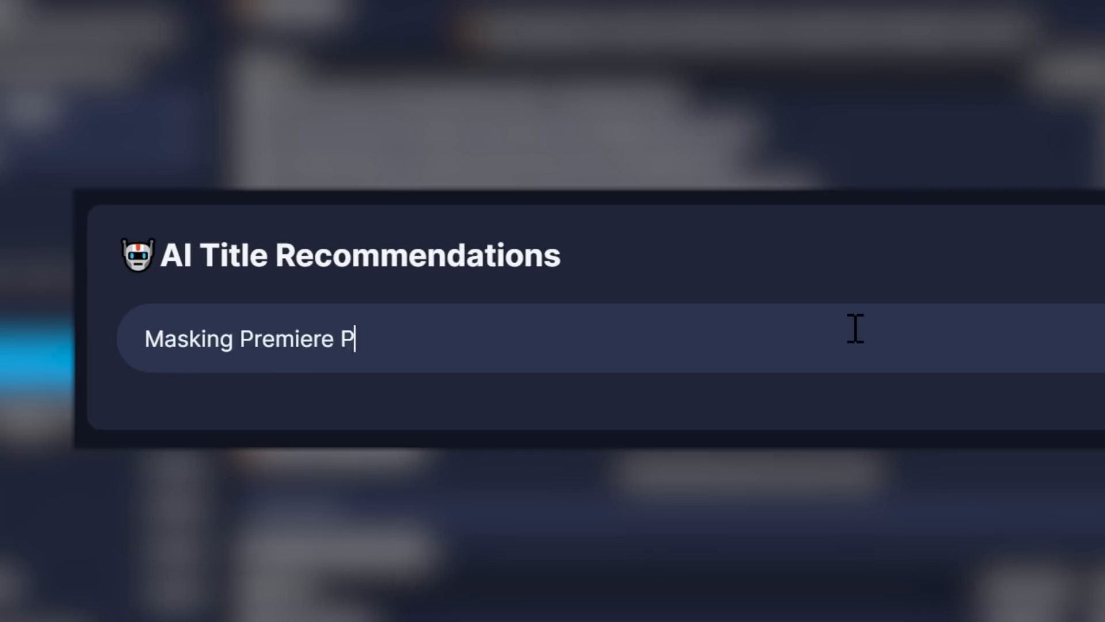
pyautogui.write('ro Tutorial')
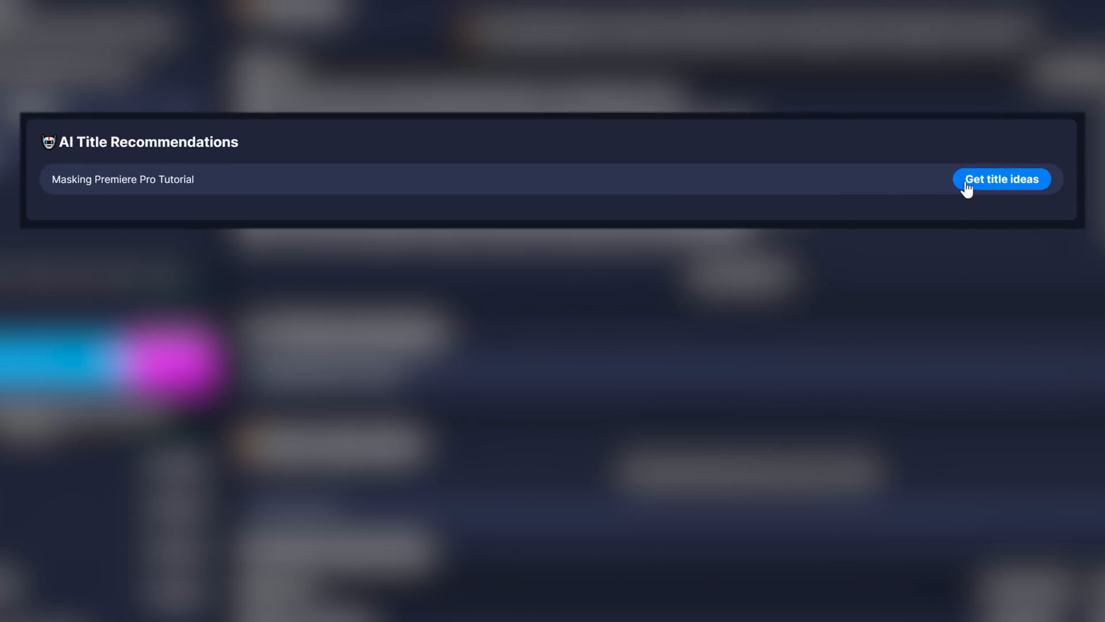
pyautogui.click(1001, 179)
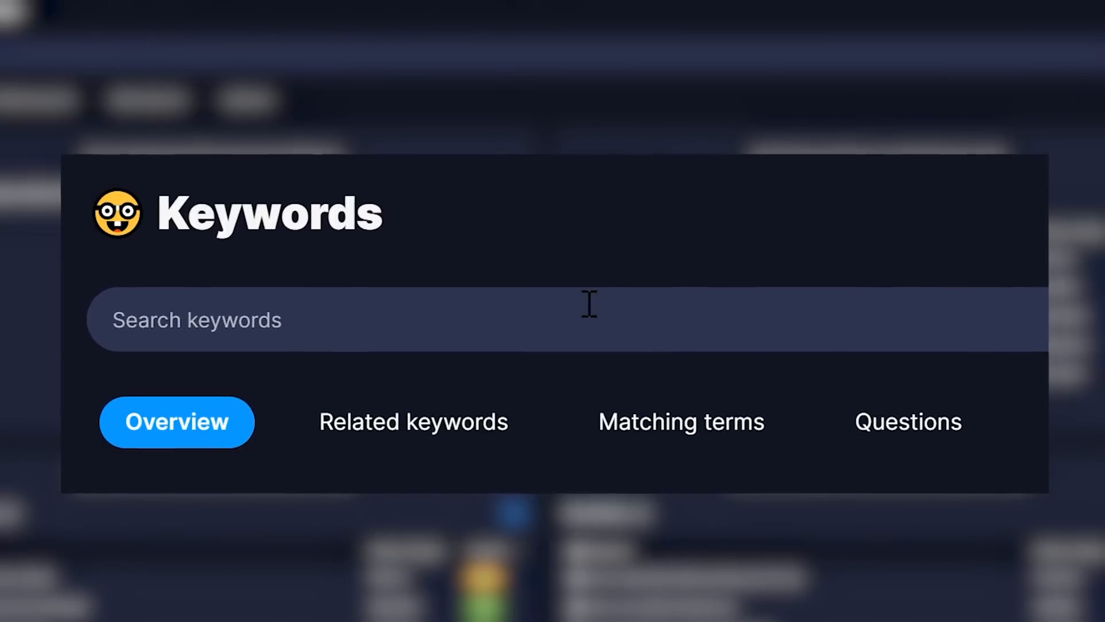
# Step: Search keywords for 'Adobe Premiere' and send a question to the AI chat
pyautogui.write('Adobe Premier')
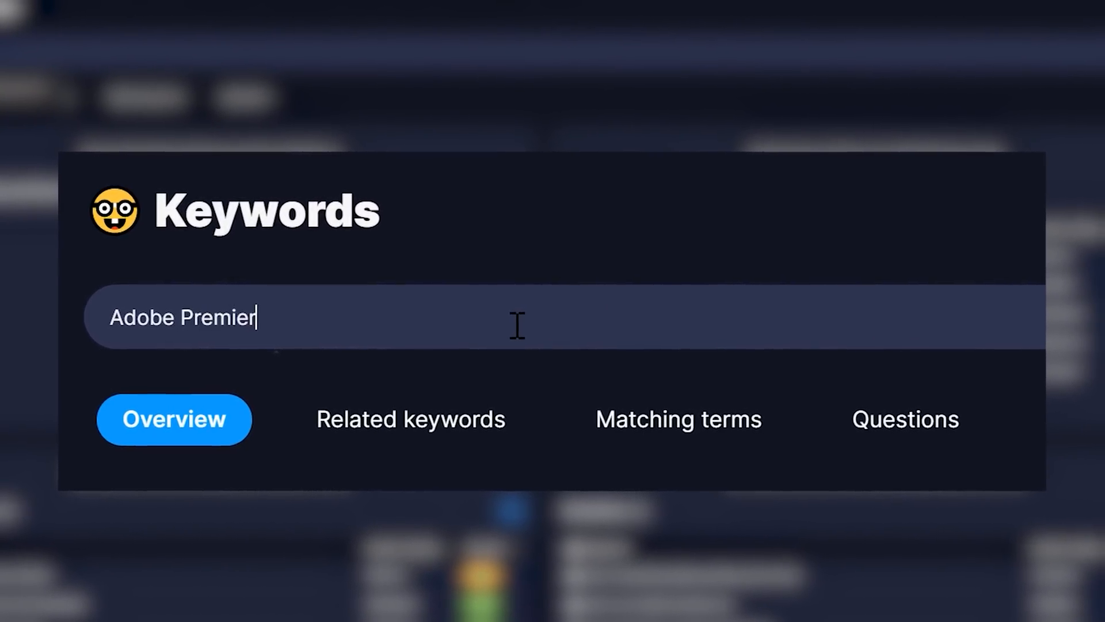
pyautogui.click(678, 418)
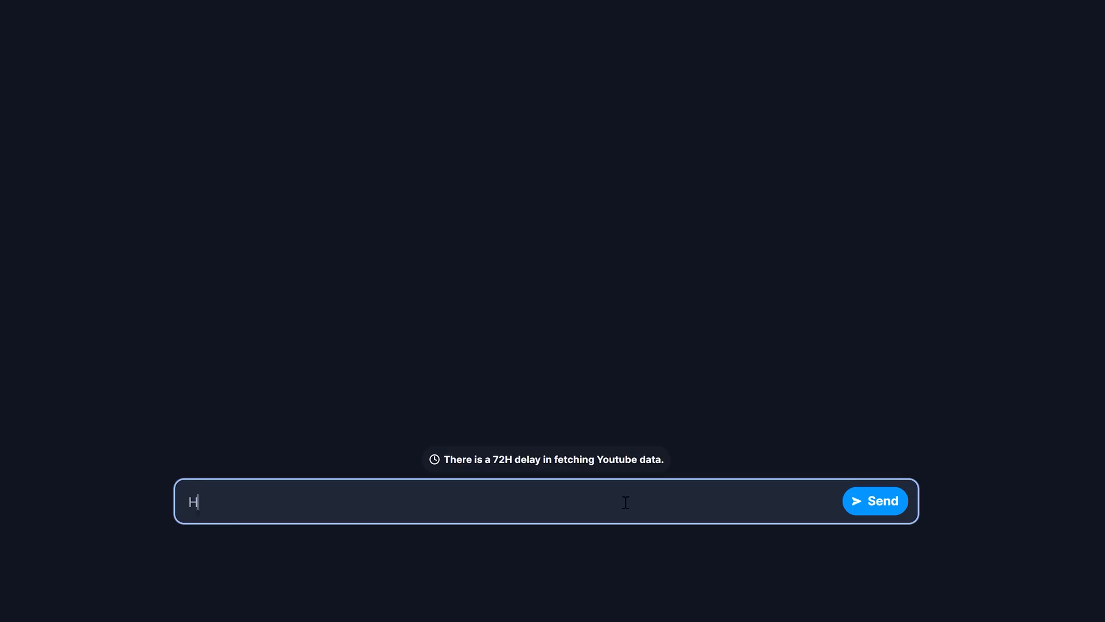
pyautogui.click(875, 500)
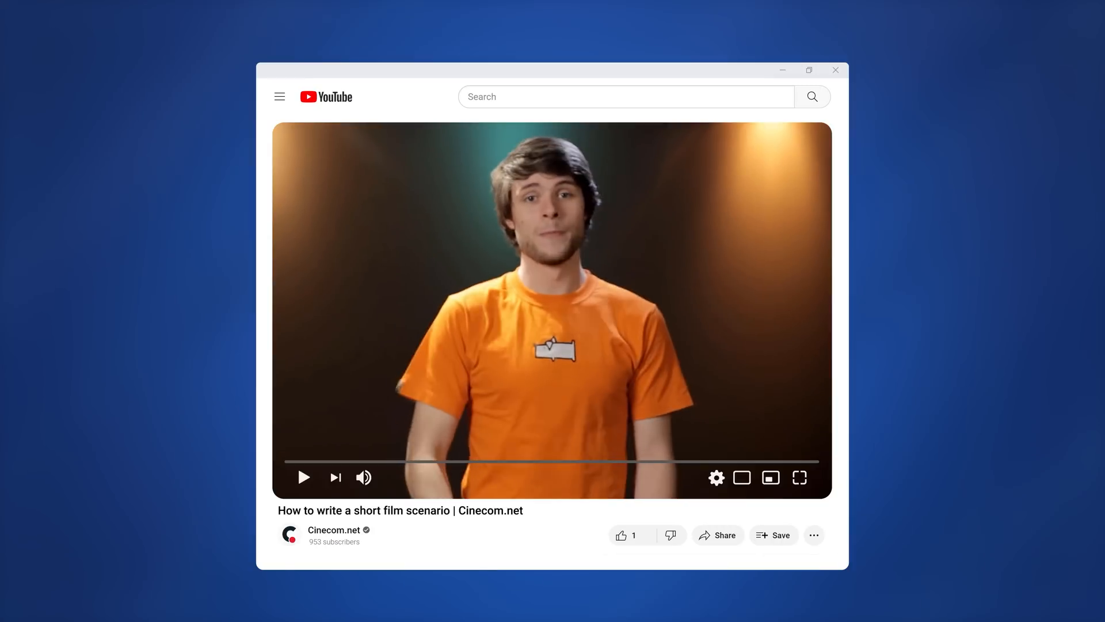
# Step: Play the 'How to write a short film scenario | Cinecom.net' video
pyautogui.click(304, 477)
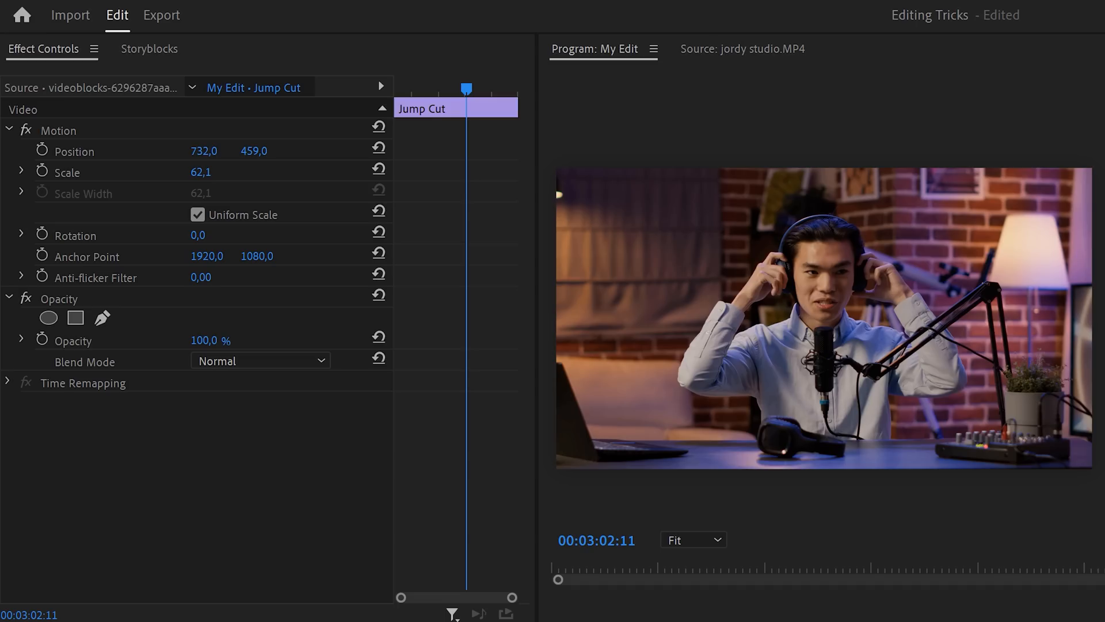
# Step: Drag the Jump Cut clip's Motion Scale value to reframe it as a new angle
pyautogui.moveTo(201, 172); pyautogui.dragTo(215, 173)
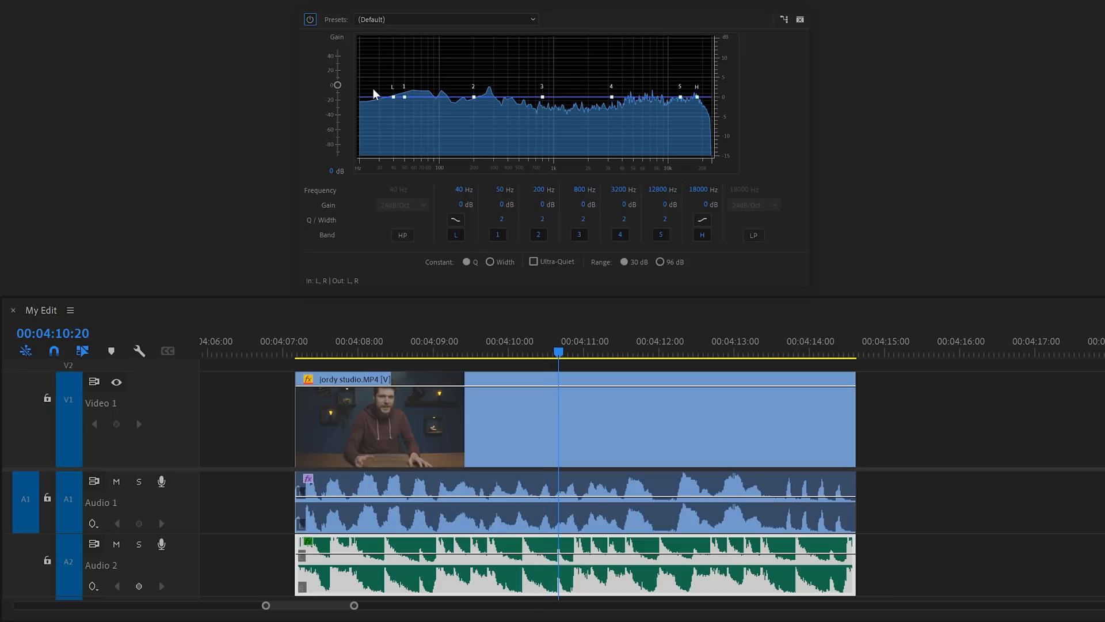
# Step: Enable high-pass at about 95 Hz and low-pass, and dip band 3 near 922 Hz
pyautogui.click(402, 235)
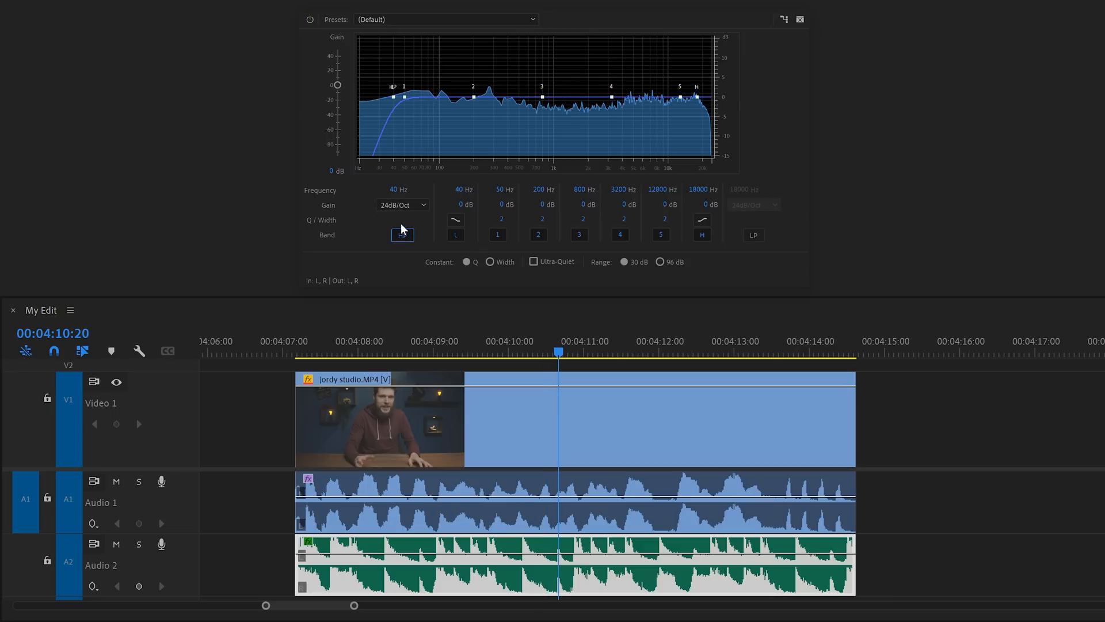
pyautogui.moveTo(392, 96); pyautogui.dragTo(437, 96)
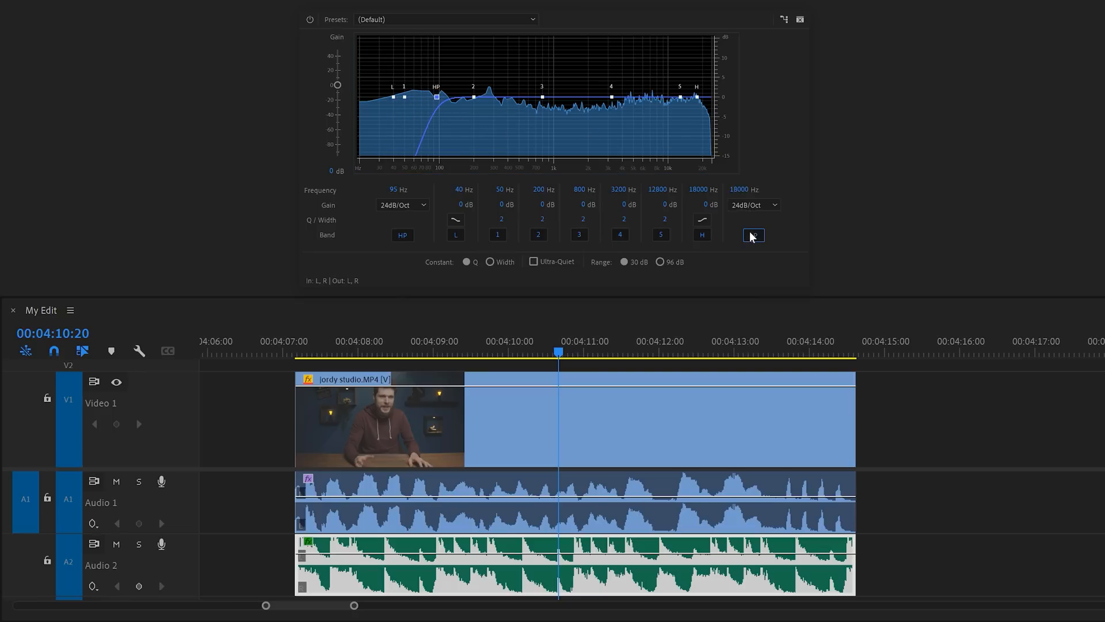
pyautogui.click(753, 234)
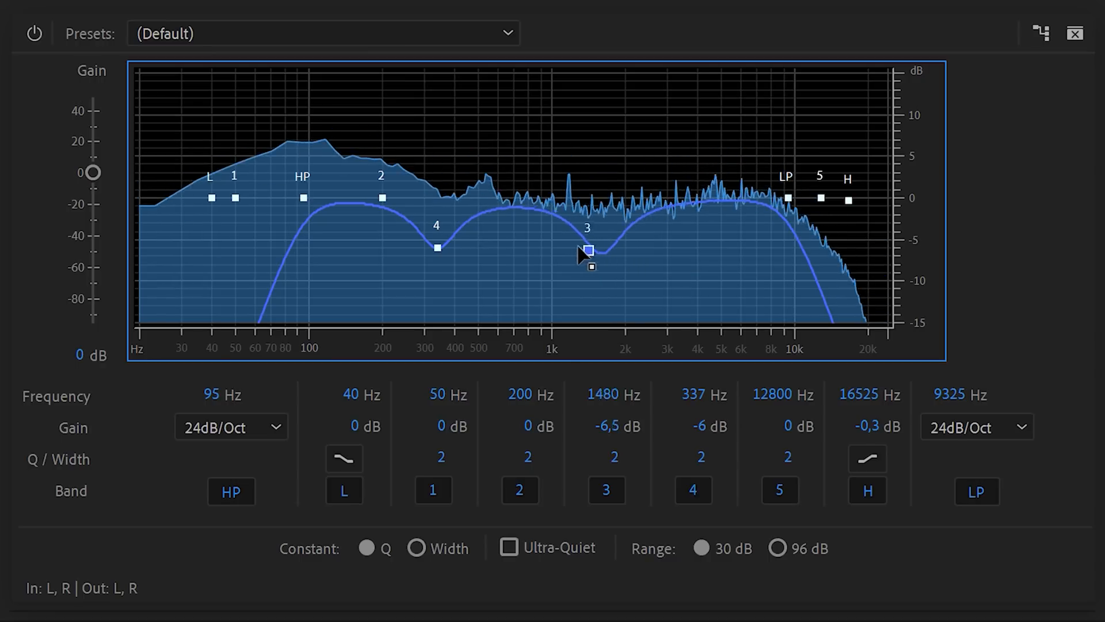
pyautogui.moveTo(588, 251); pyautogui.dragTo(543, 238)
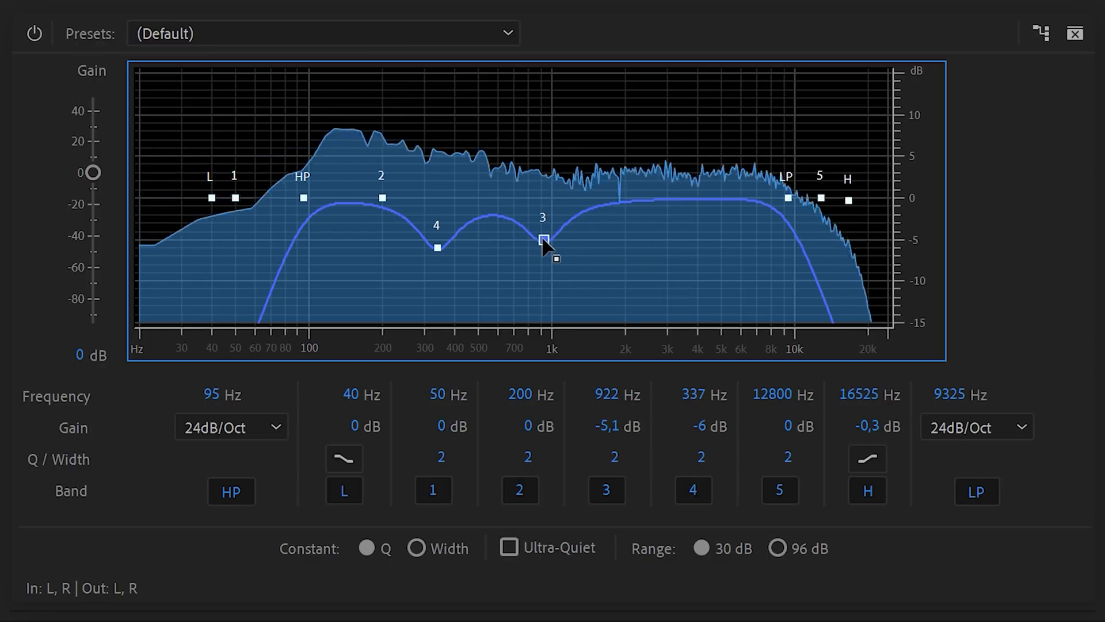